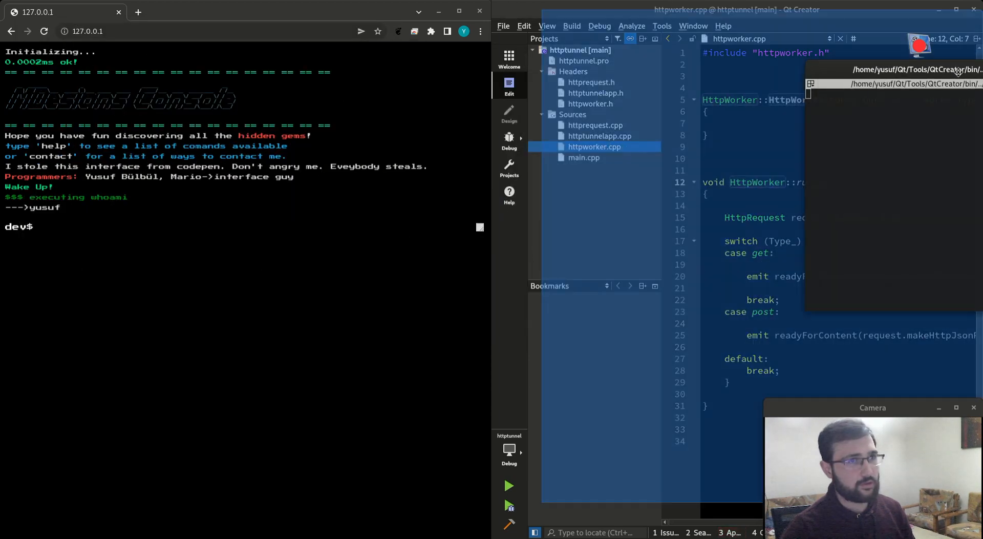
Launch the httptunnel agent so its qtcreator_process_stub terminal opens beside the web console.
left_click(509, 485)
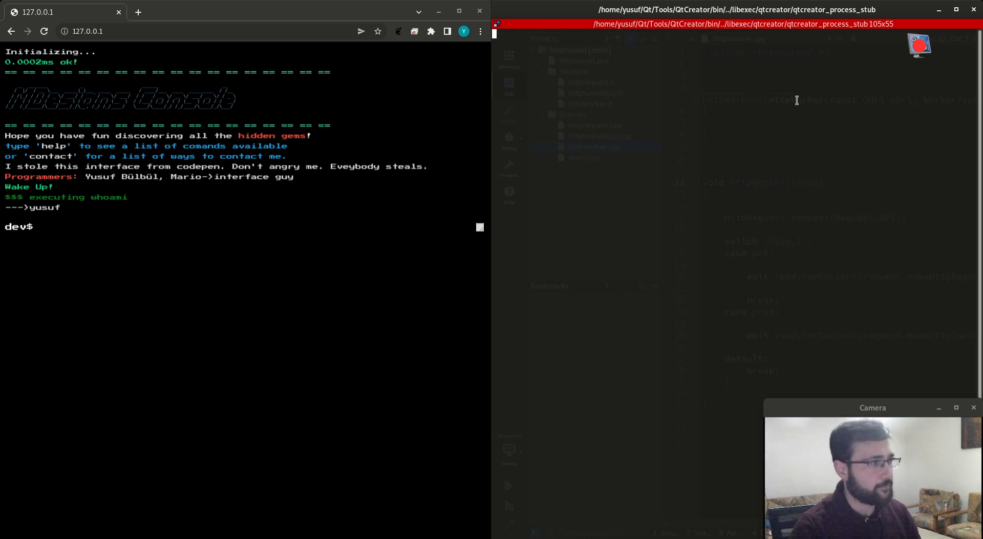
mouse_move(654, 62)
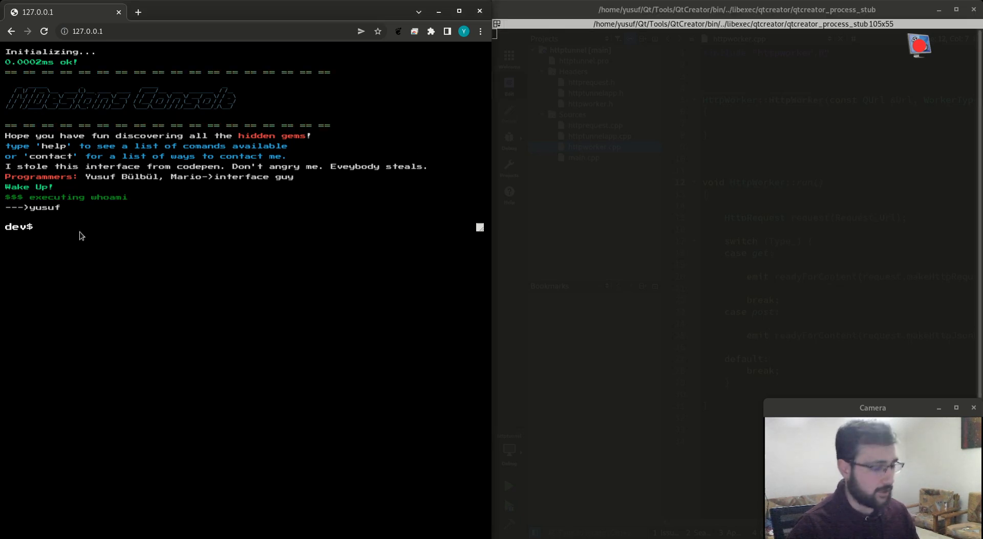
Send whoami from the dev$ web console prompt and receive yusuf back.
type("who")
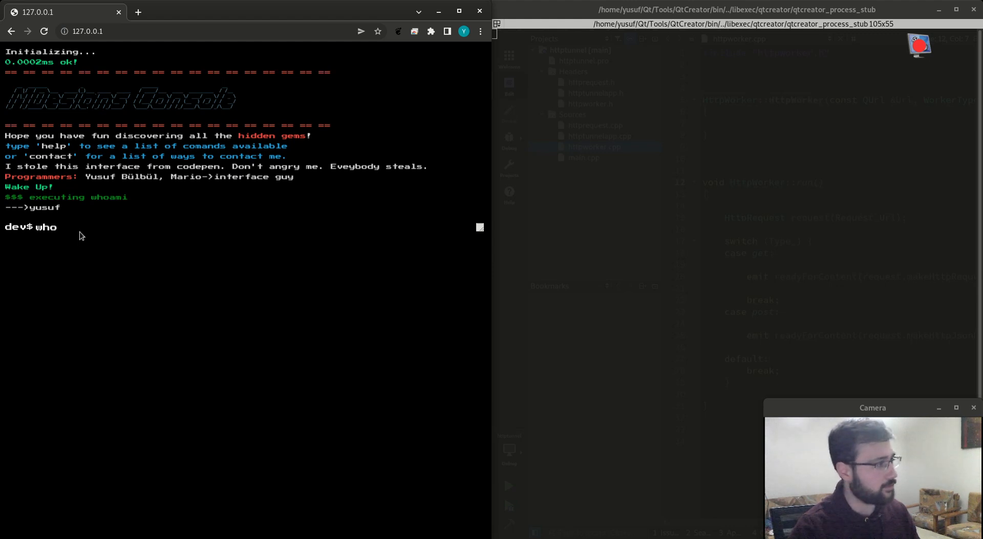
key("Return")
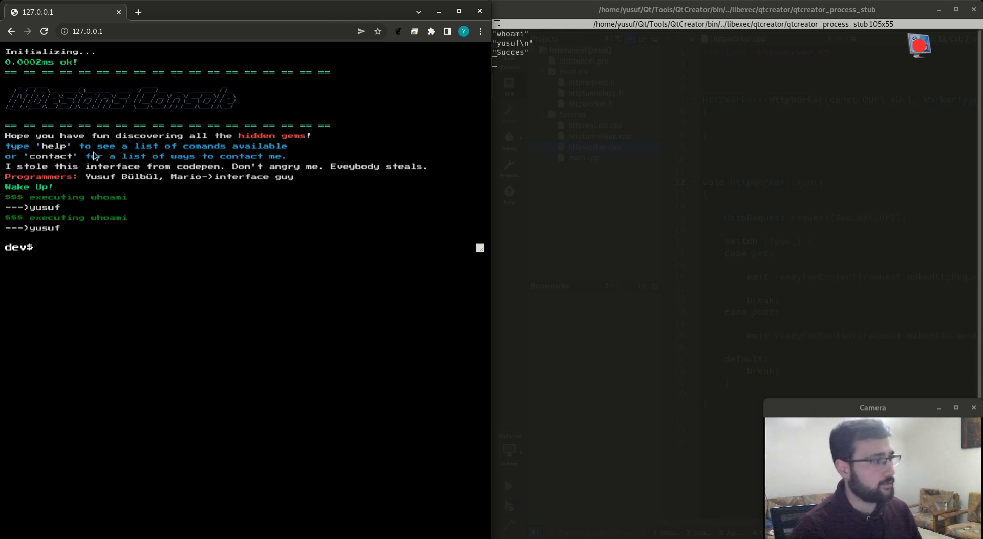
mouse_move(76, 228)
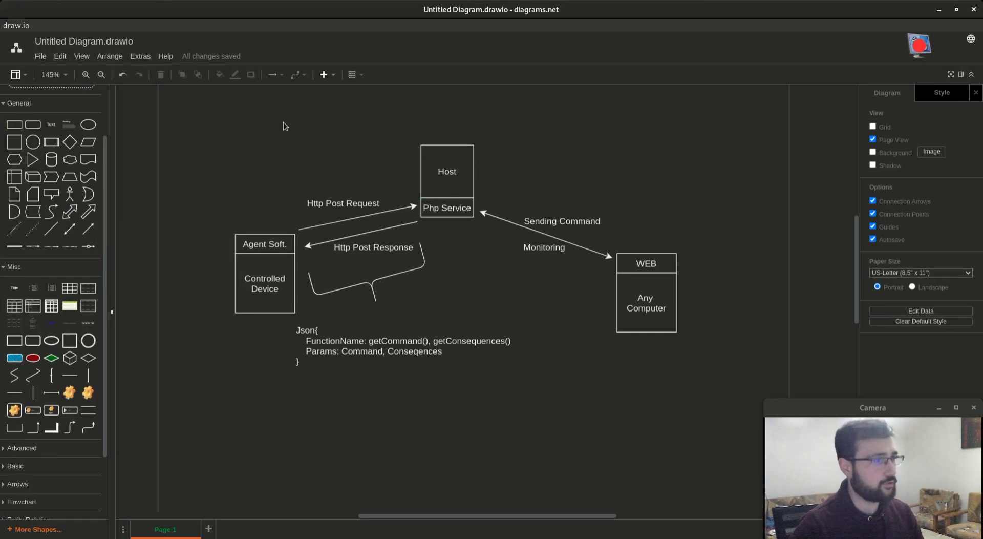
mouse_move(270, 152)
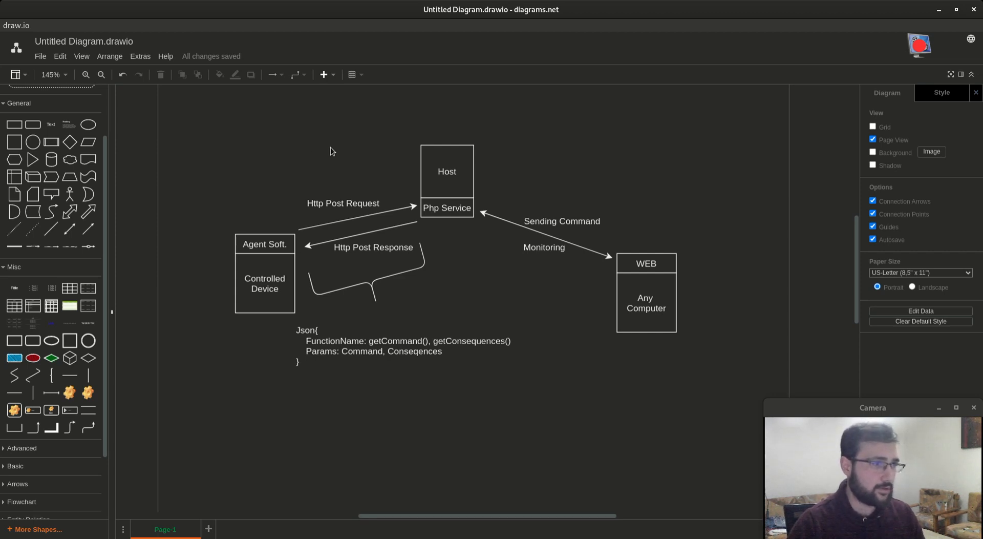
mouse_move(687, 105)
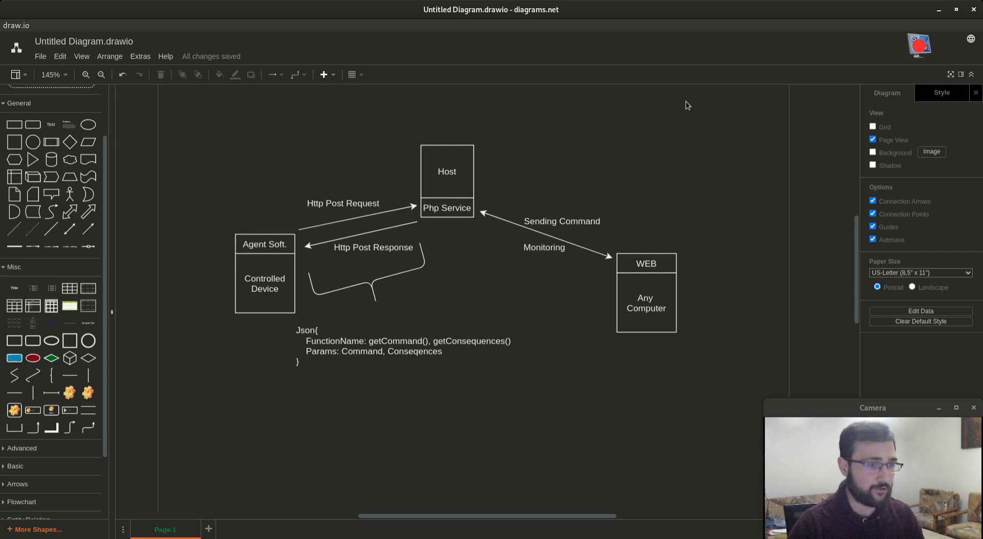